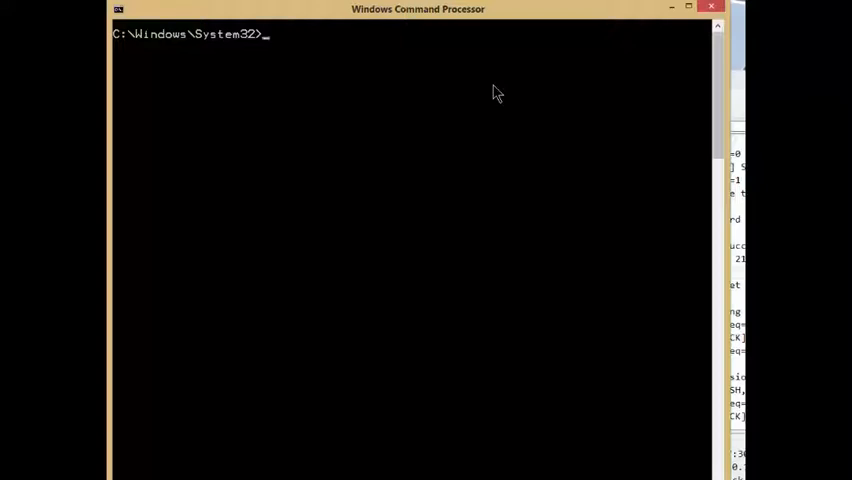
Step: Log in to the FTP server at 10.44.10.94 and list its directory with dir
type("ftp")
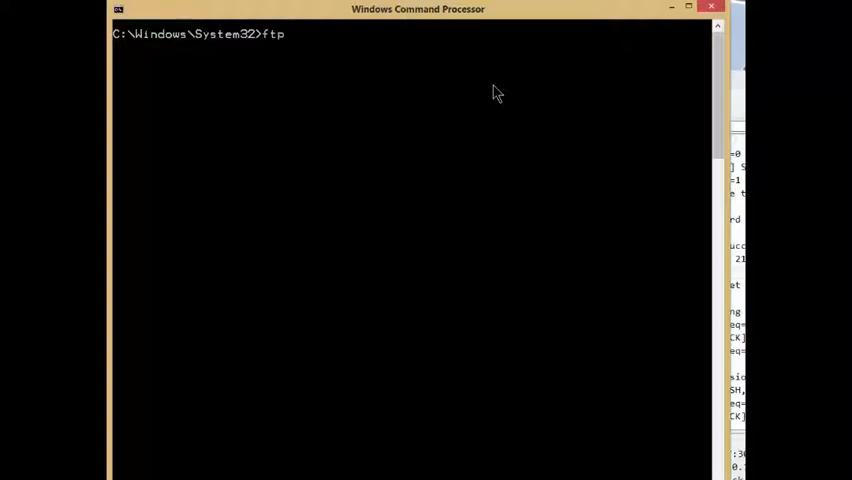
type("10.44.10.94")
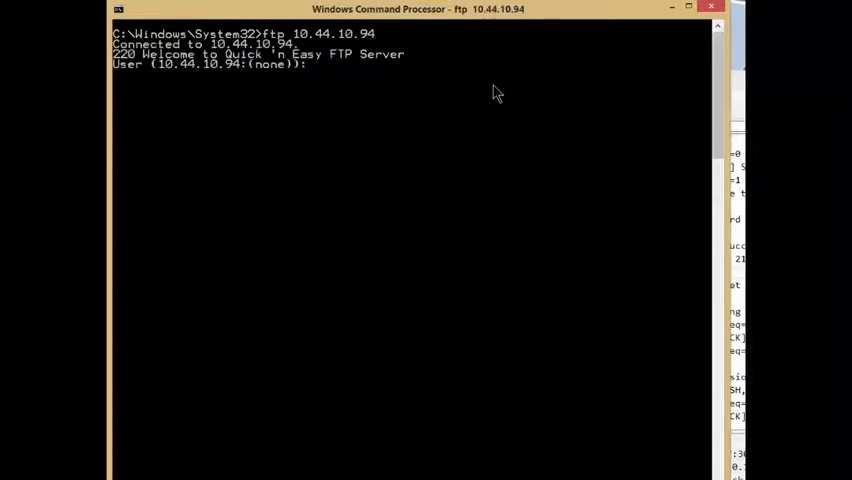
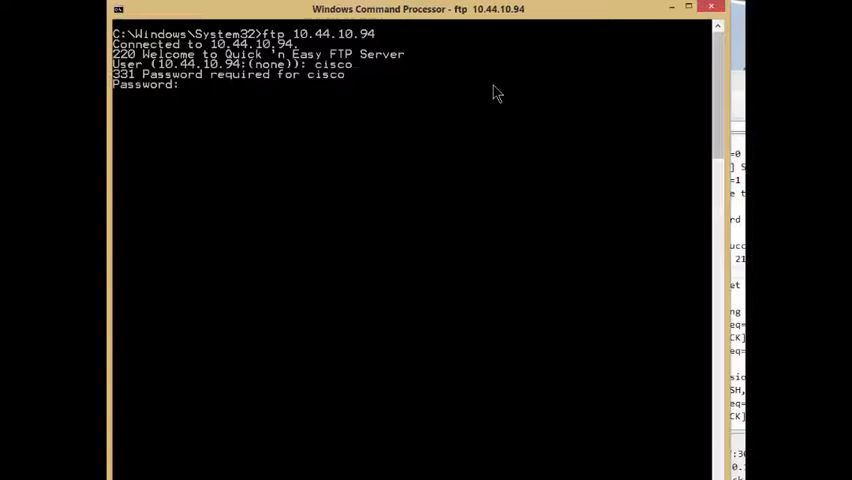
key("Enter")
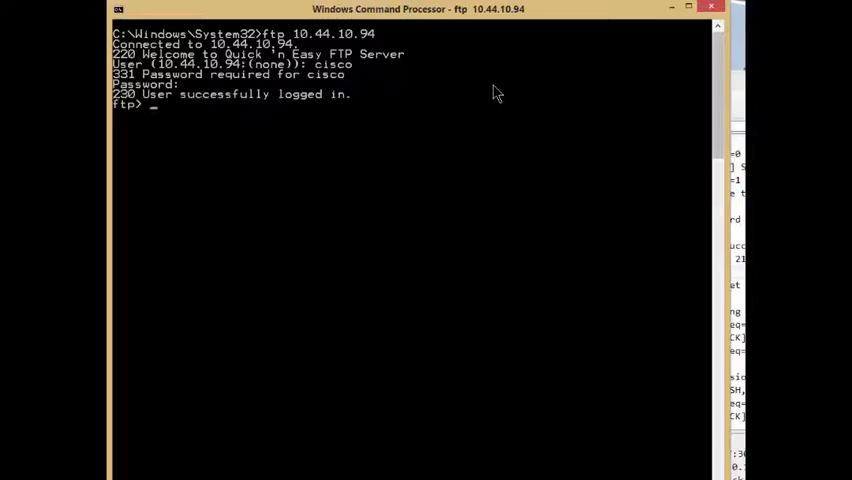
type("dir")
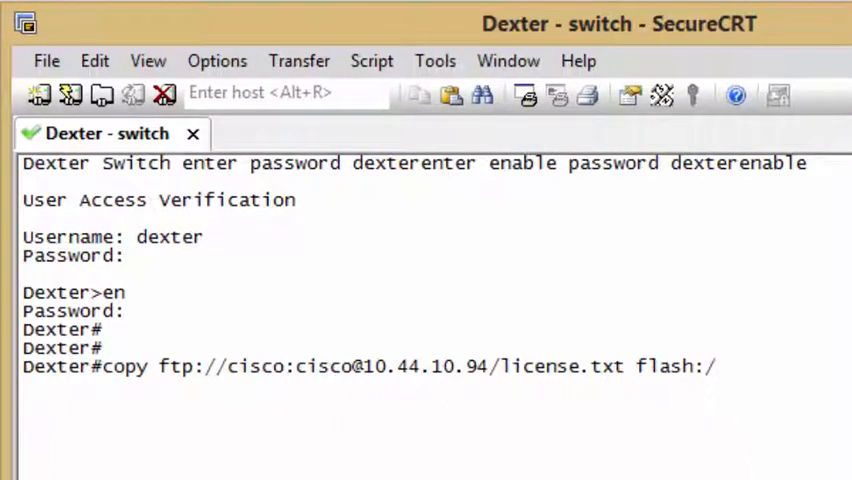
mouse_move(700, 420)
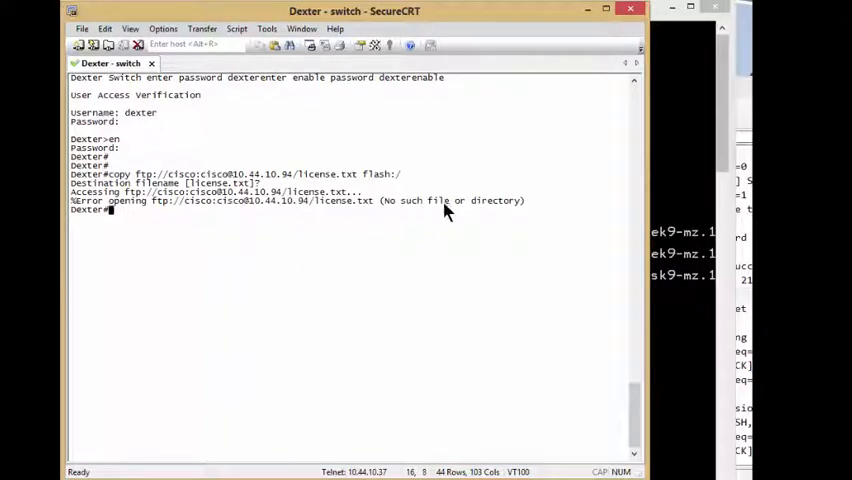
Step: Select part of the copy ftp command text in the switch session
left_click_drag(380, 200, 510, 200)
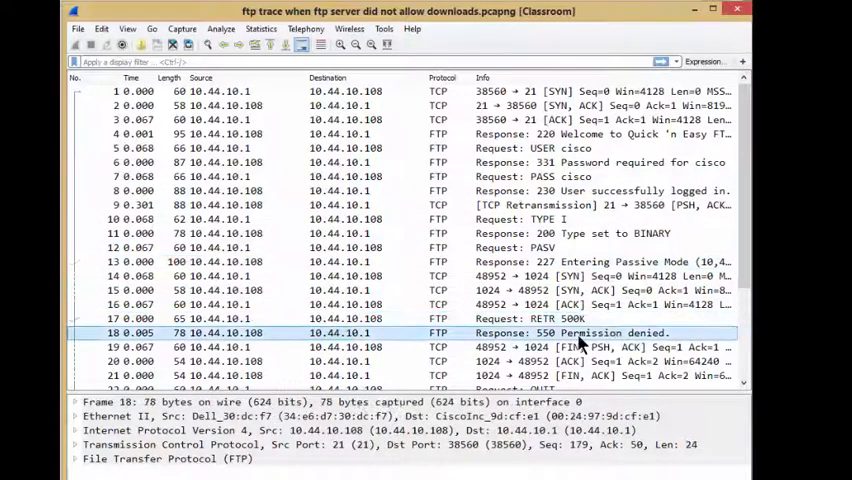
mouse_move(620, 340)
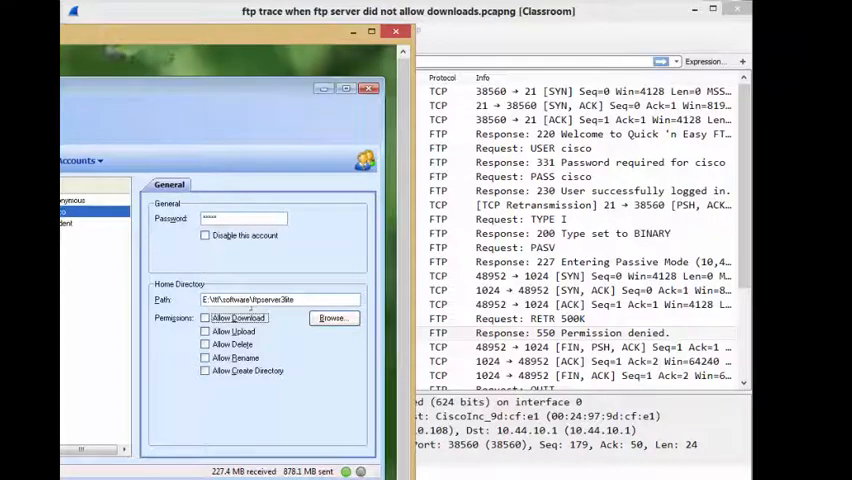
Step: Enable the Allow Download permission for the FTP user account
left_click(206, 318)
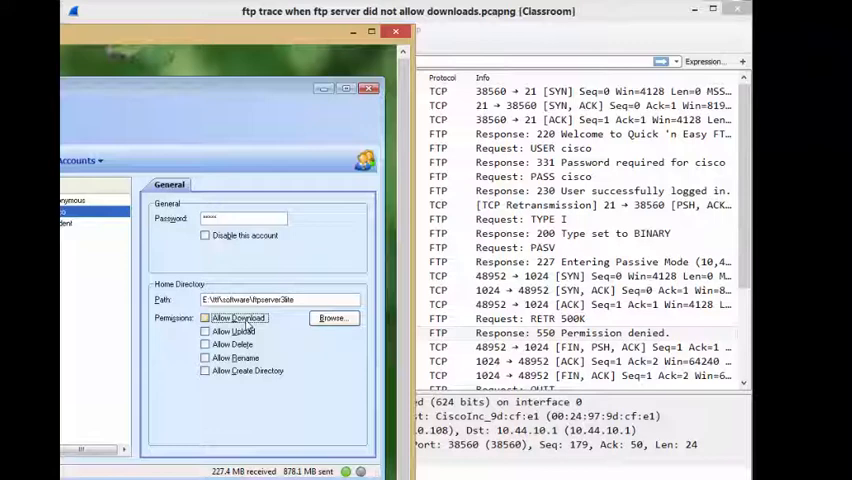
left_click(204, 318)
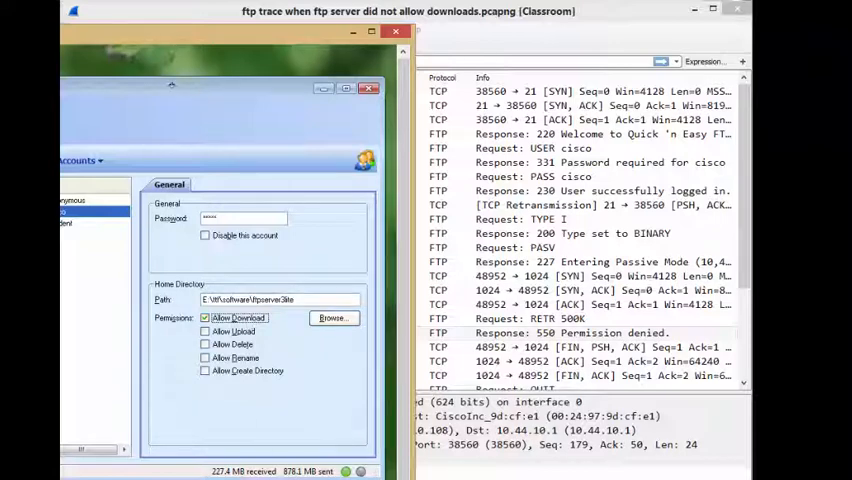
mouse_move(184, 44)
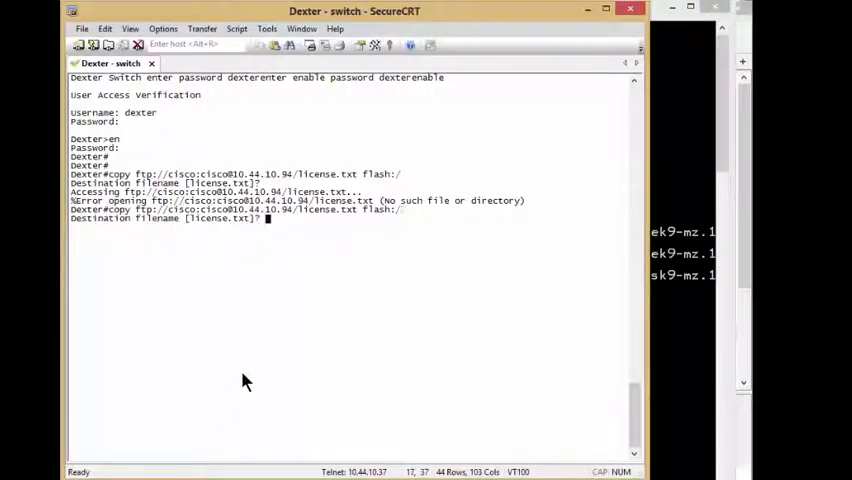
Step: Accept the destination filename license.txt so the copy to flash proceeds
key("Return")
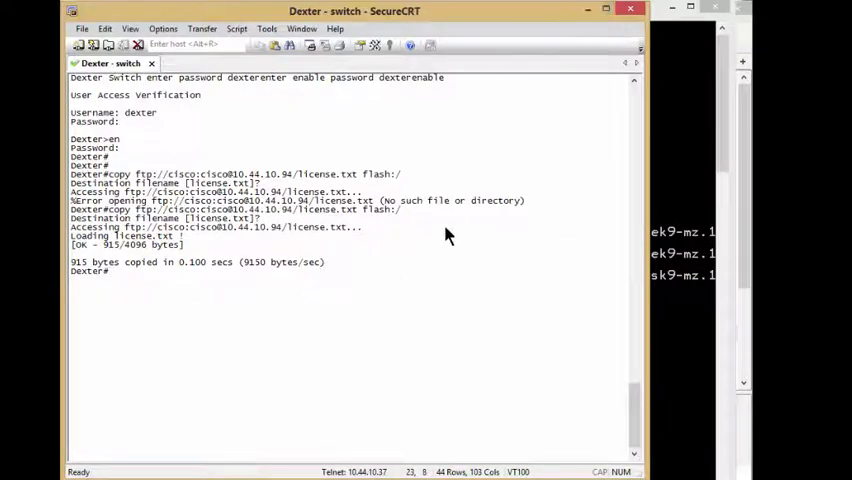
mouse_move(470, 216)
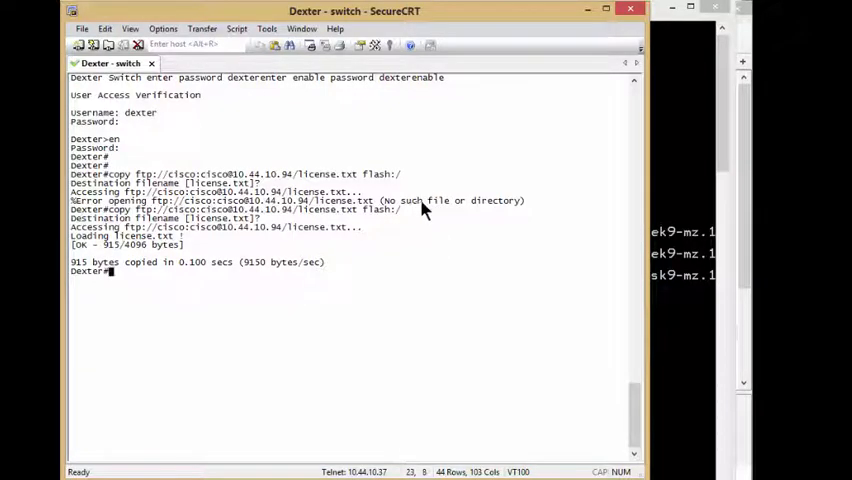
mouse_move(370, 236)
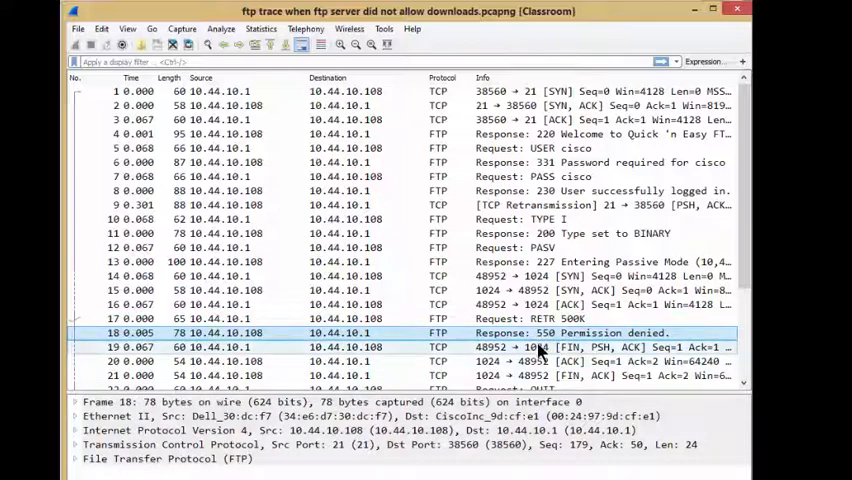
scroll("down", 3)
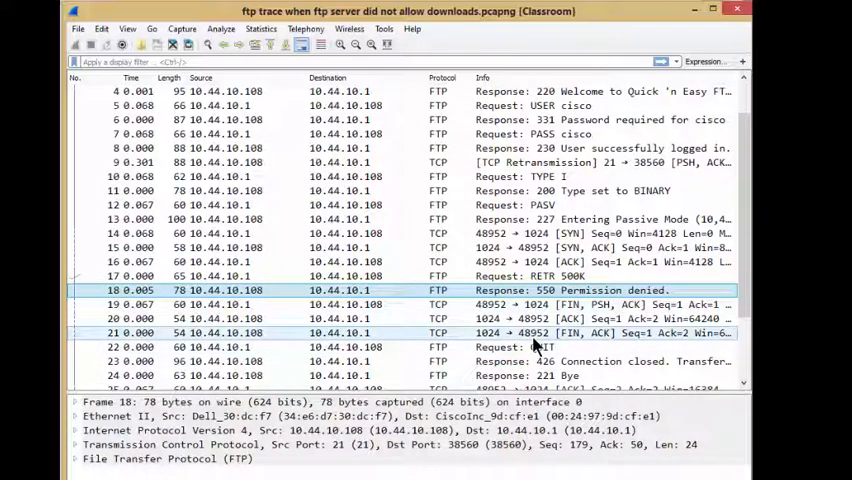
scroll("down", 3)
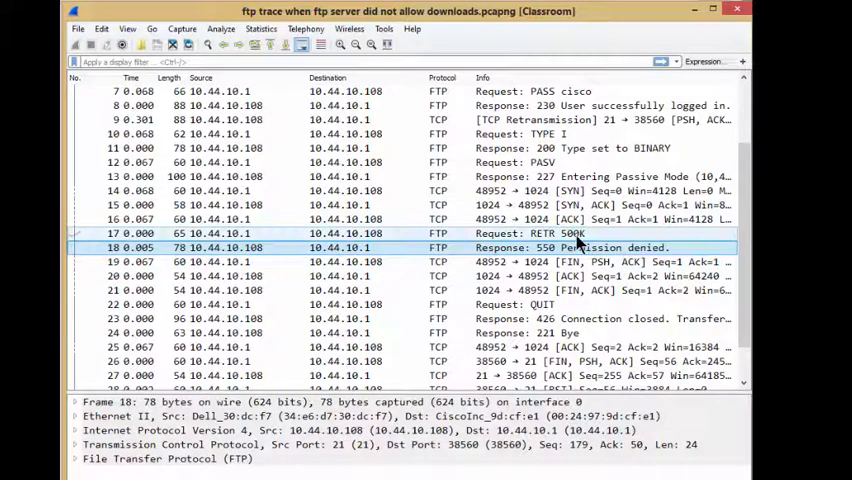
left_click(580, 246)
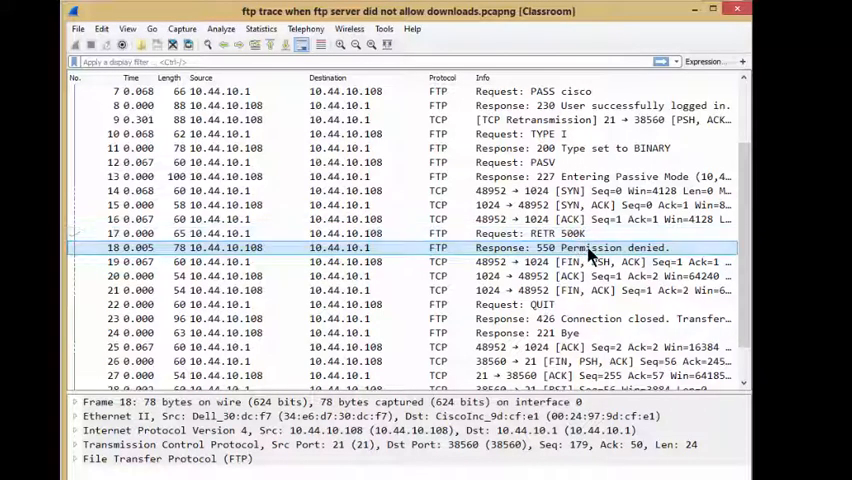